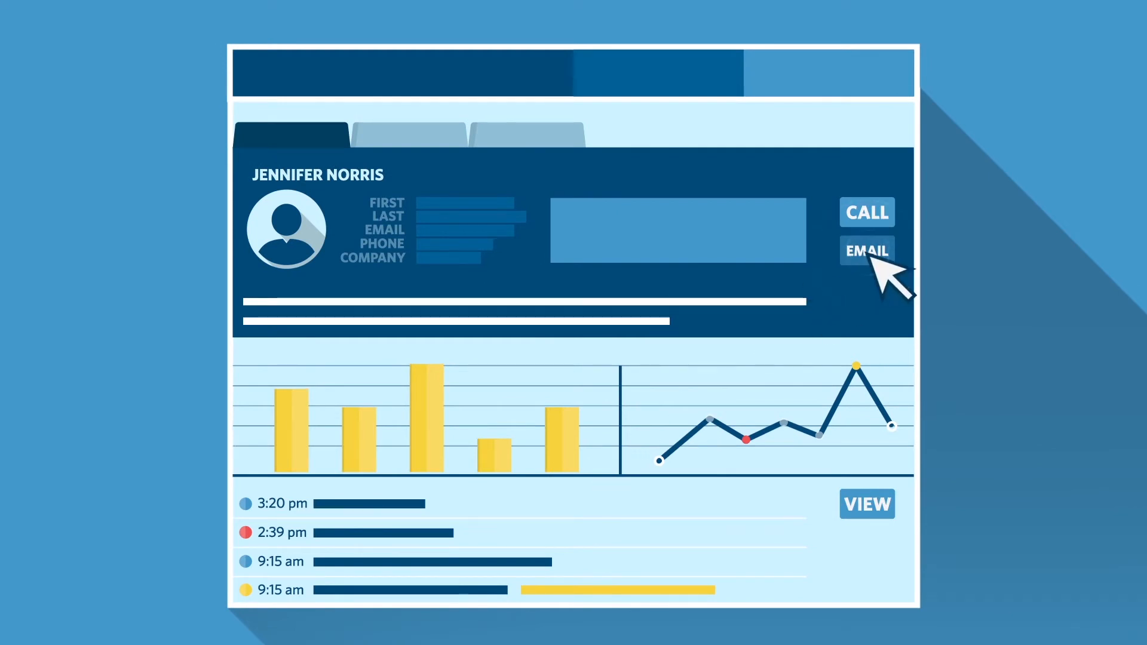
click(867, 251)
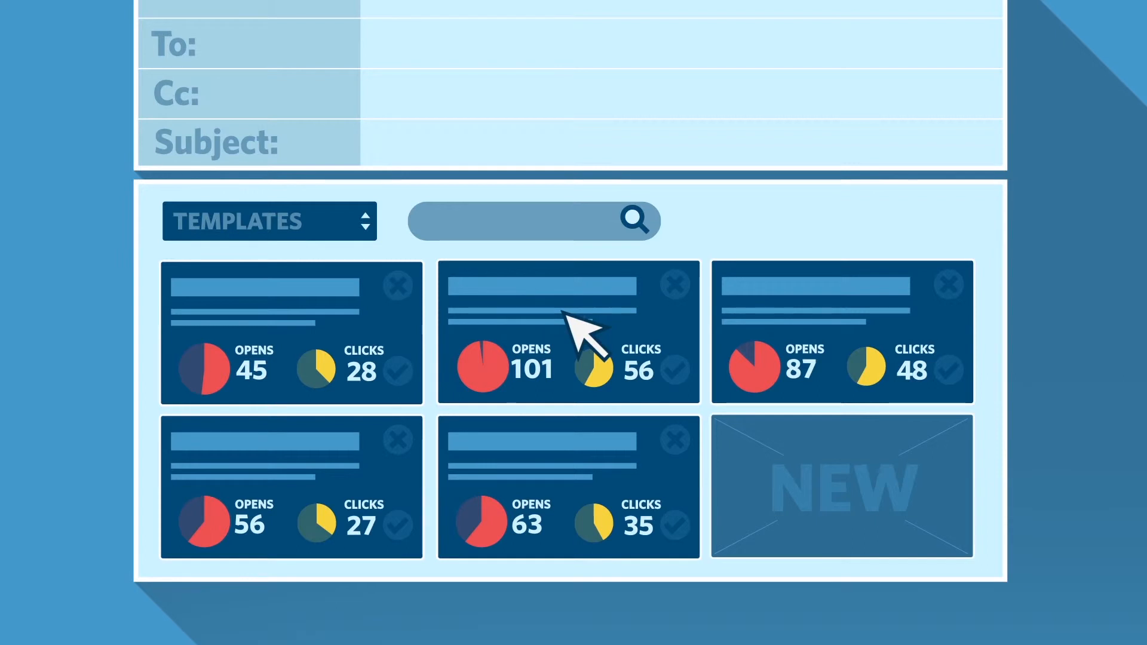
click(567, 343)
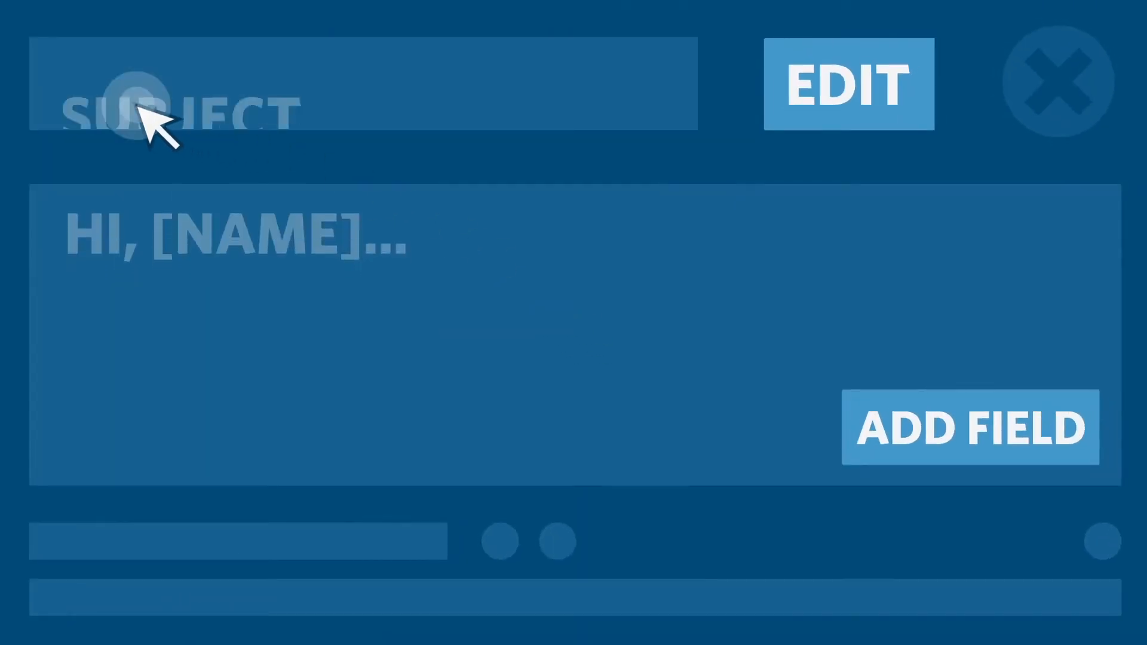